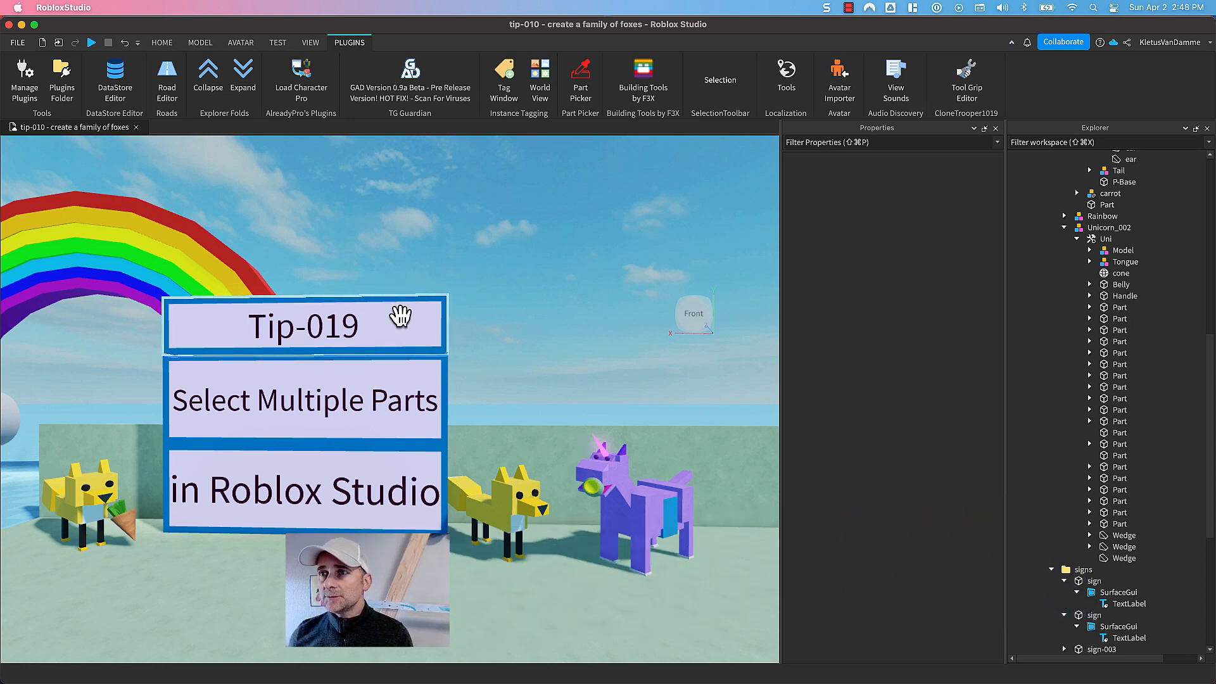
# Step: Select both sign panels under the signs folder together
pyautogui.click(303, 324)
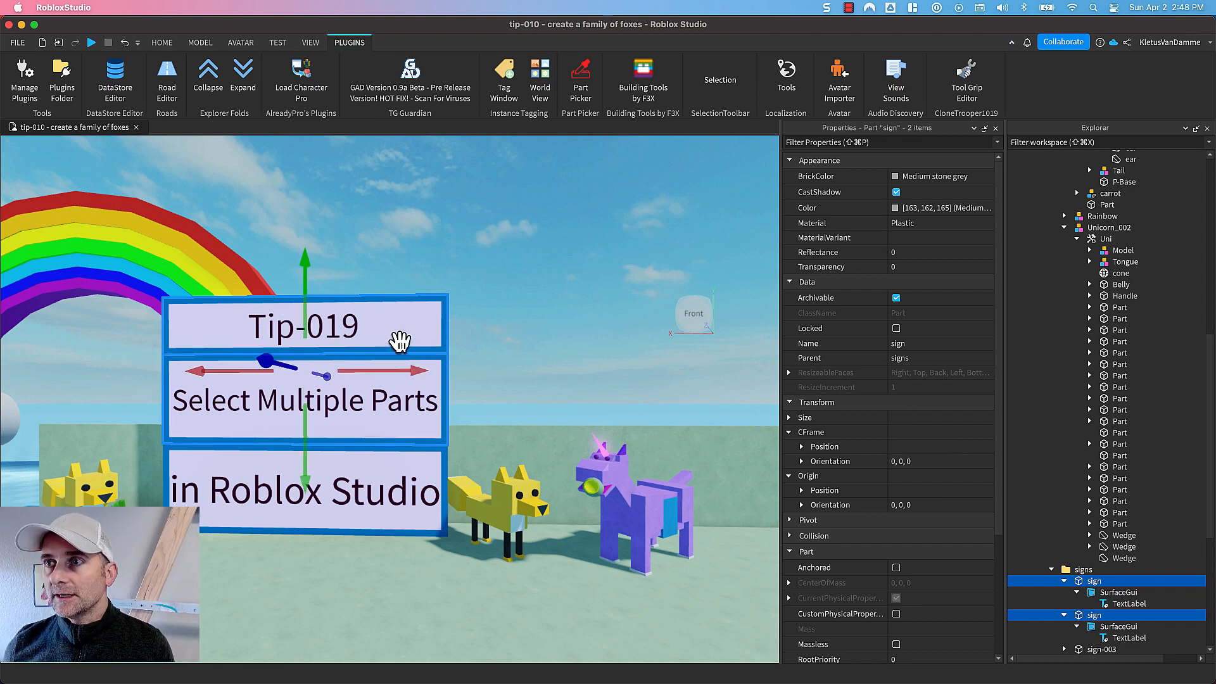
pyautogui.moveTo(388, 415)
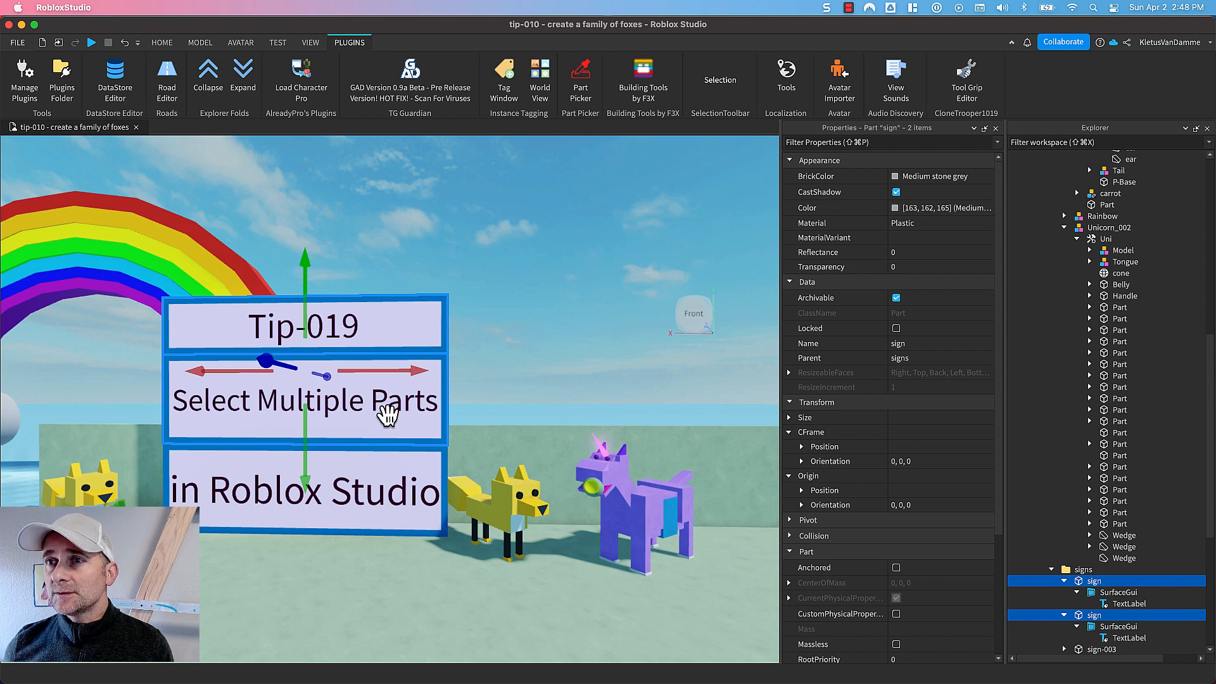
pyautogui.moveTo(391, 331)
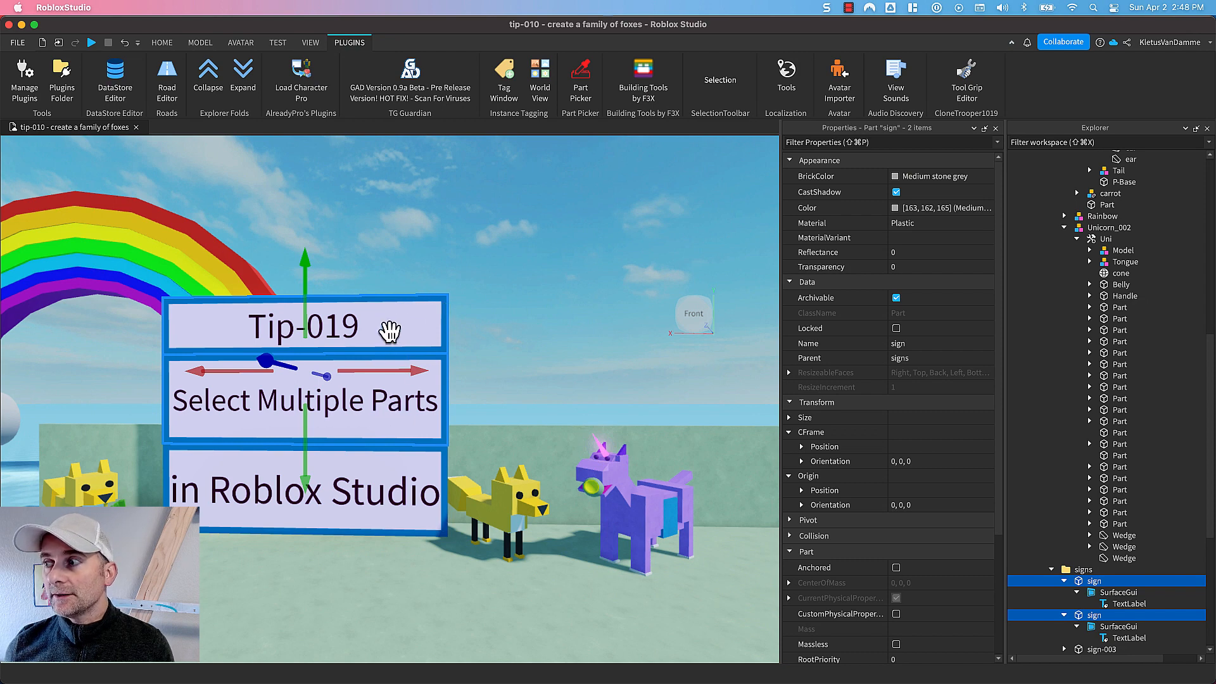
pyautogui.moveTo(1062, 145)
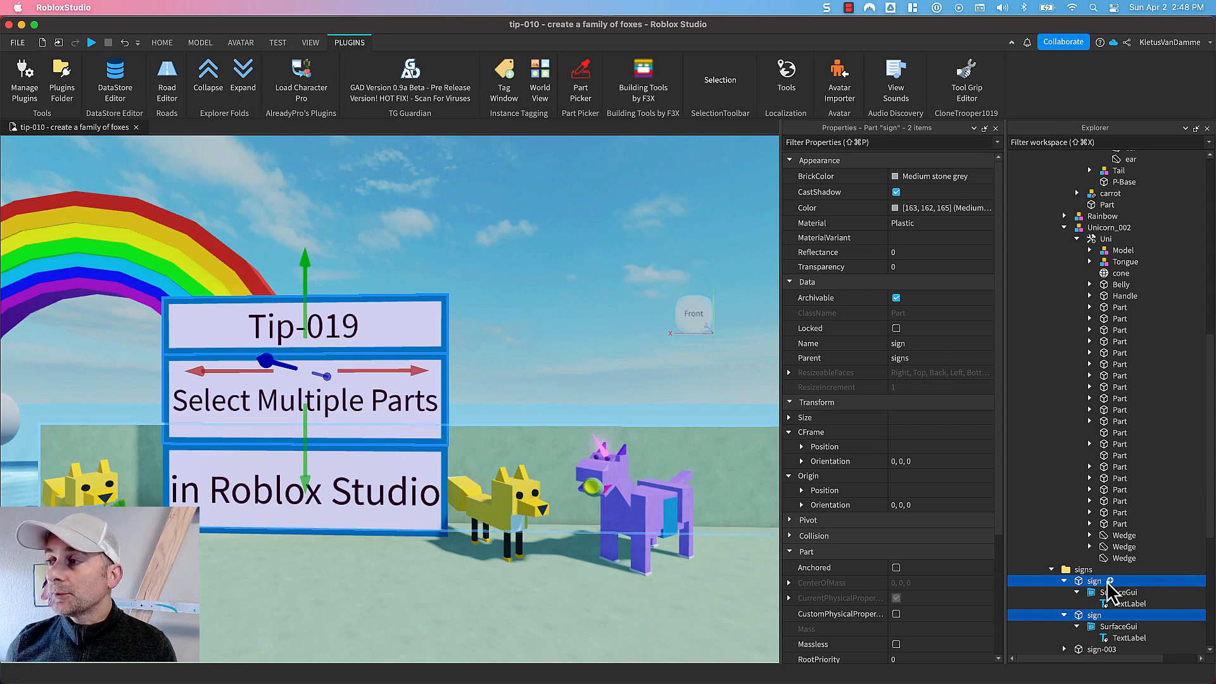
# Step: Select each sign alone, then both, then a single Part under Unicorn_002 > Uni
pyautogui.click(1066, 614)
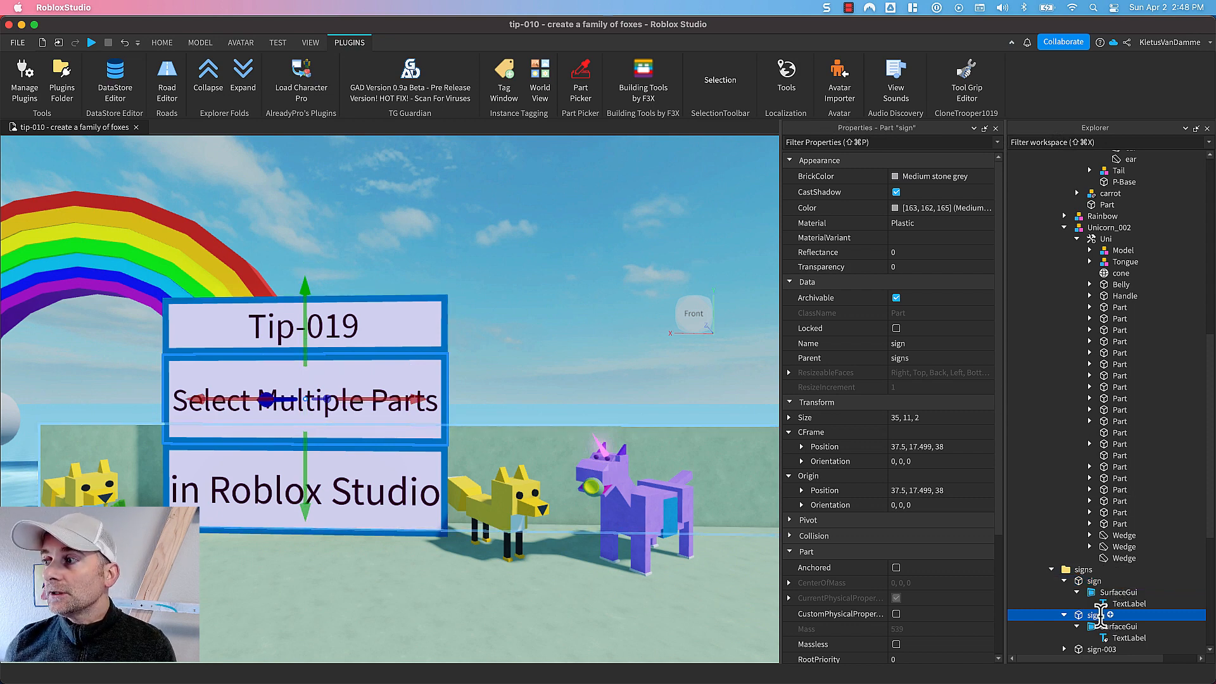
pyautogui.scroll(-3)
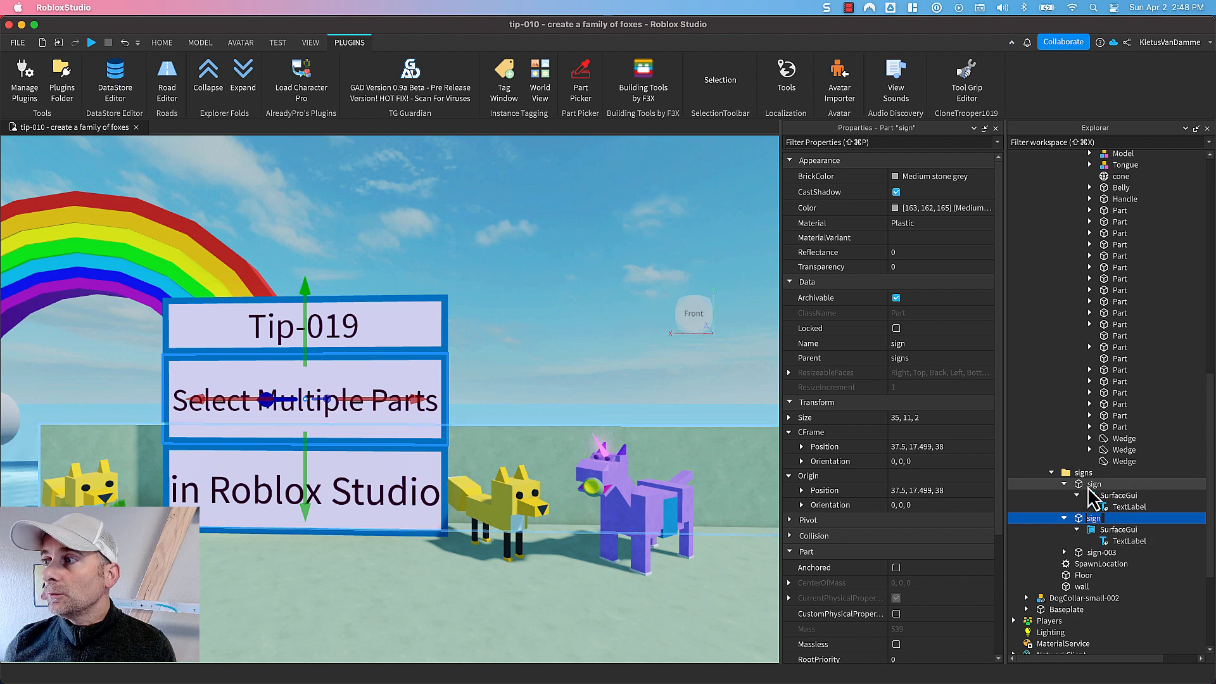
pyautogui.moveTo(1093, 498)
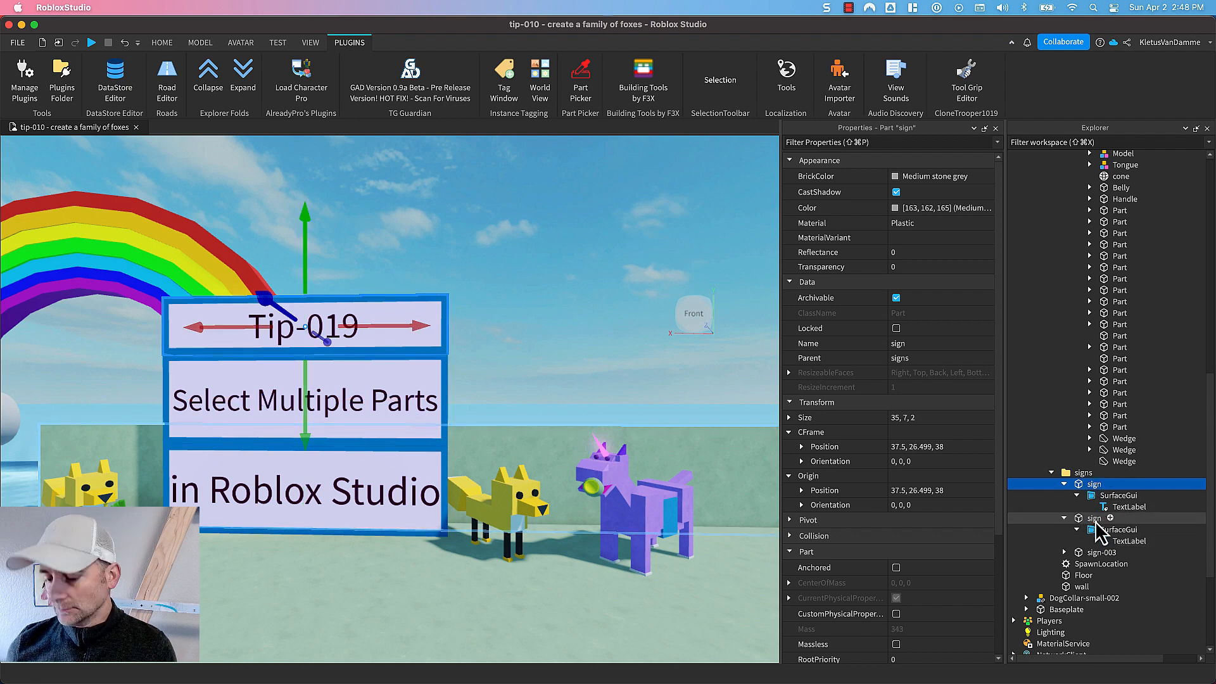
pyautogui.click(1093, 518)
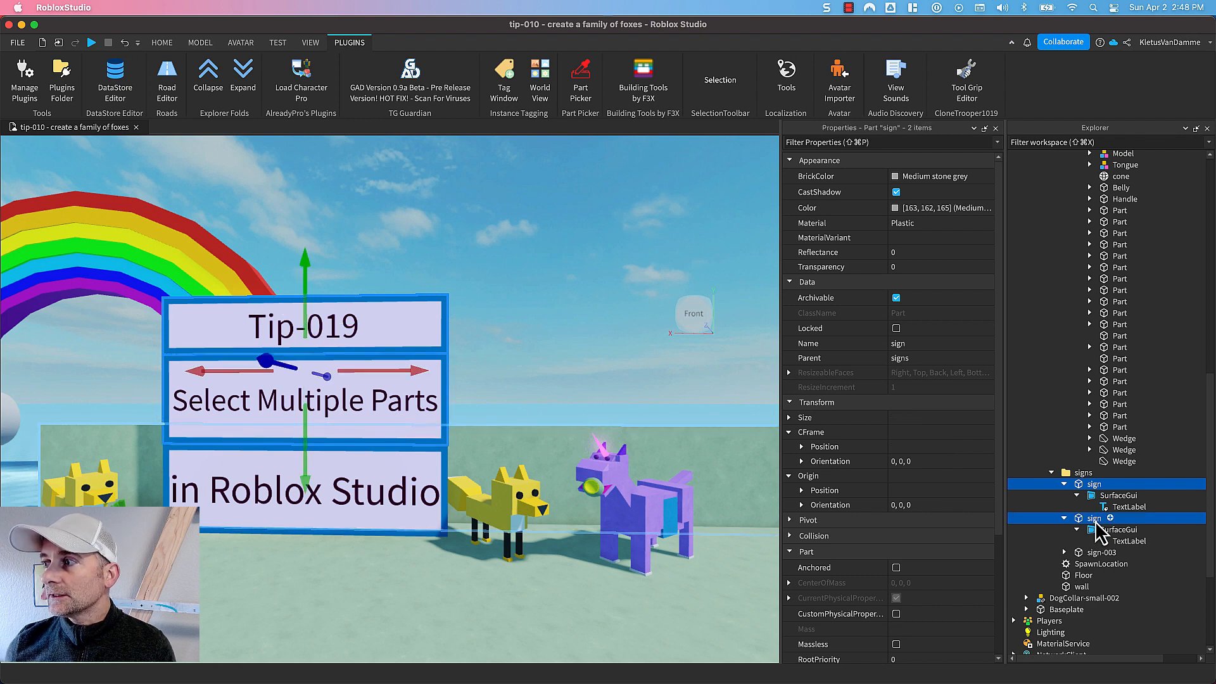
pyautogui.click(1121, 233)
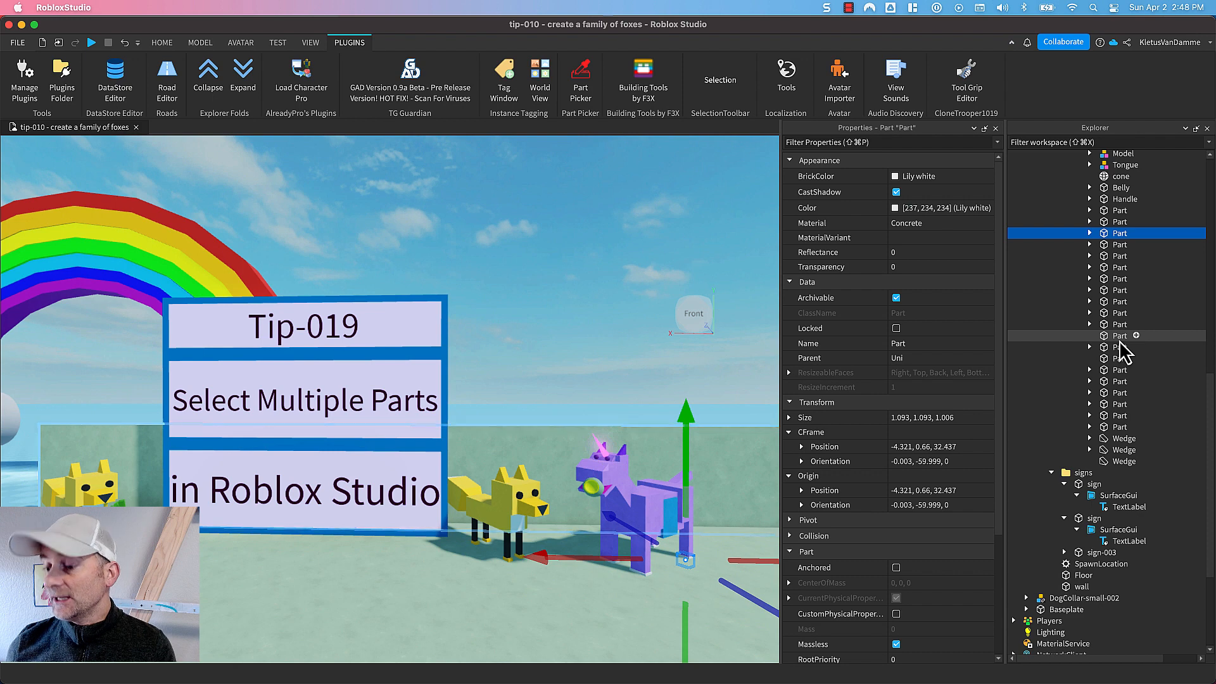
pyautogui.moveTo(1124, 254)
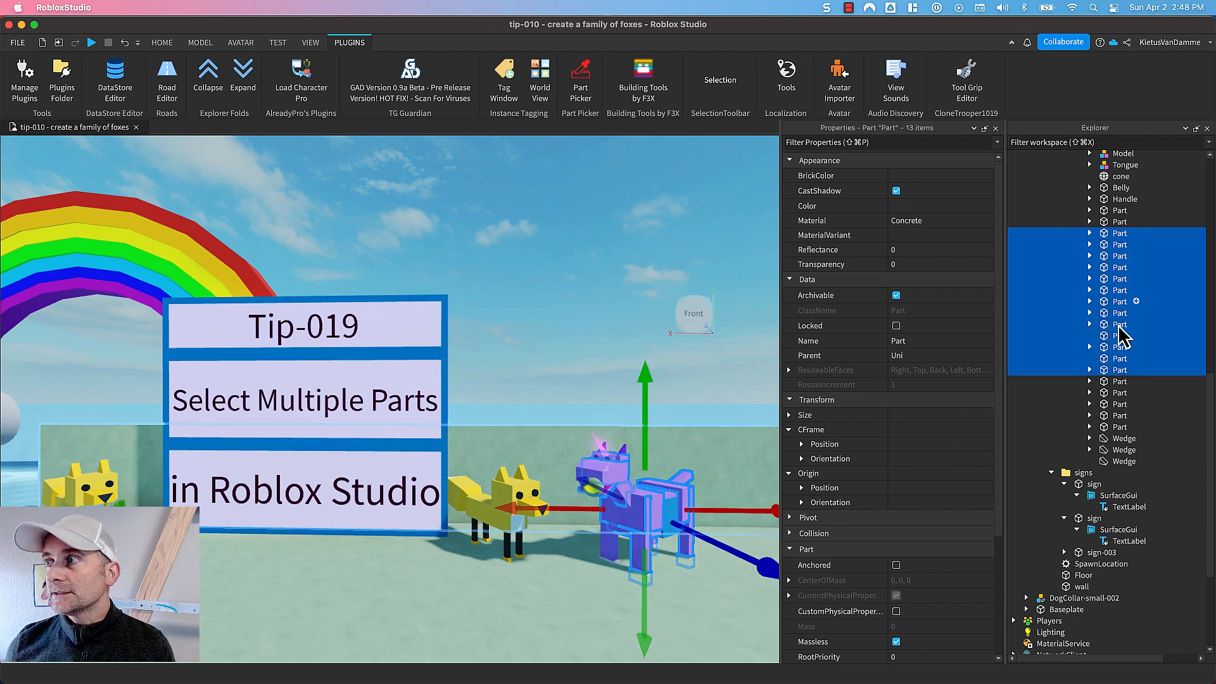
# Step: Shift-select the whole range of unicorn parts down to the last wedge
pyautogui.click(1123, 461)
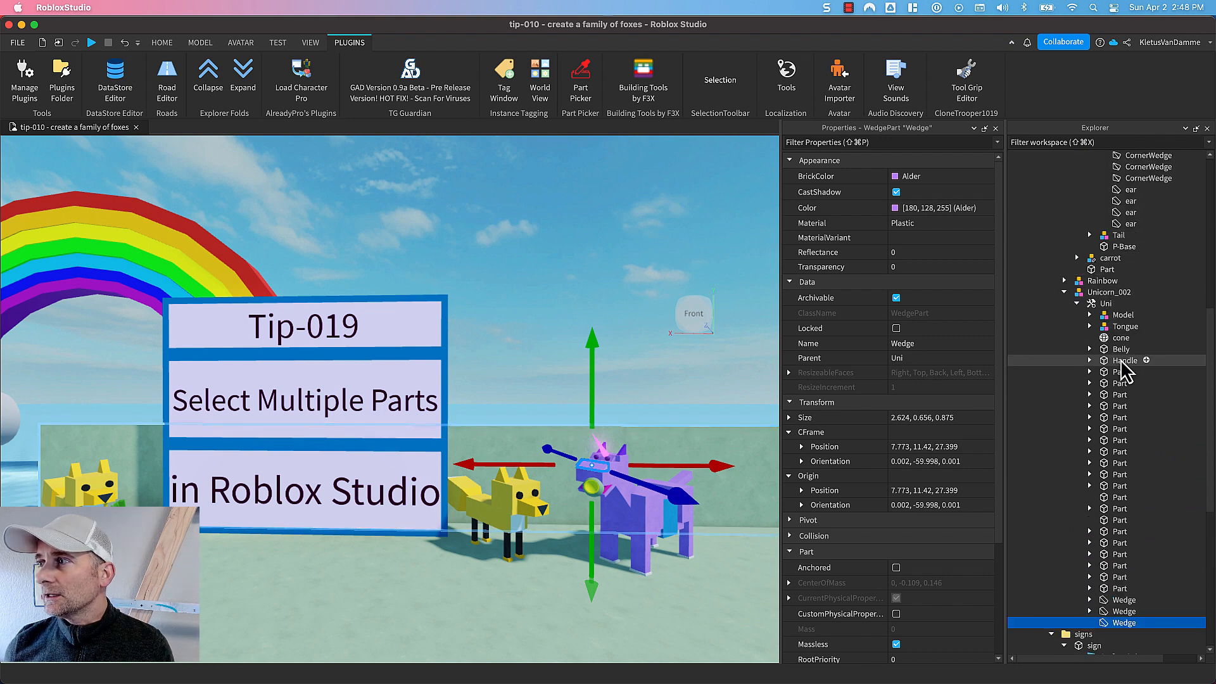
pyautogui.click(1121, 348)
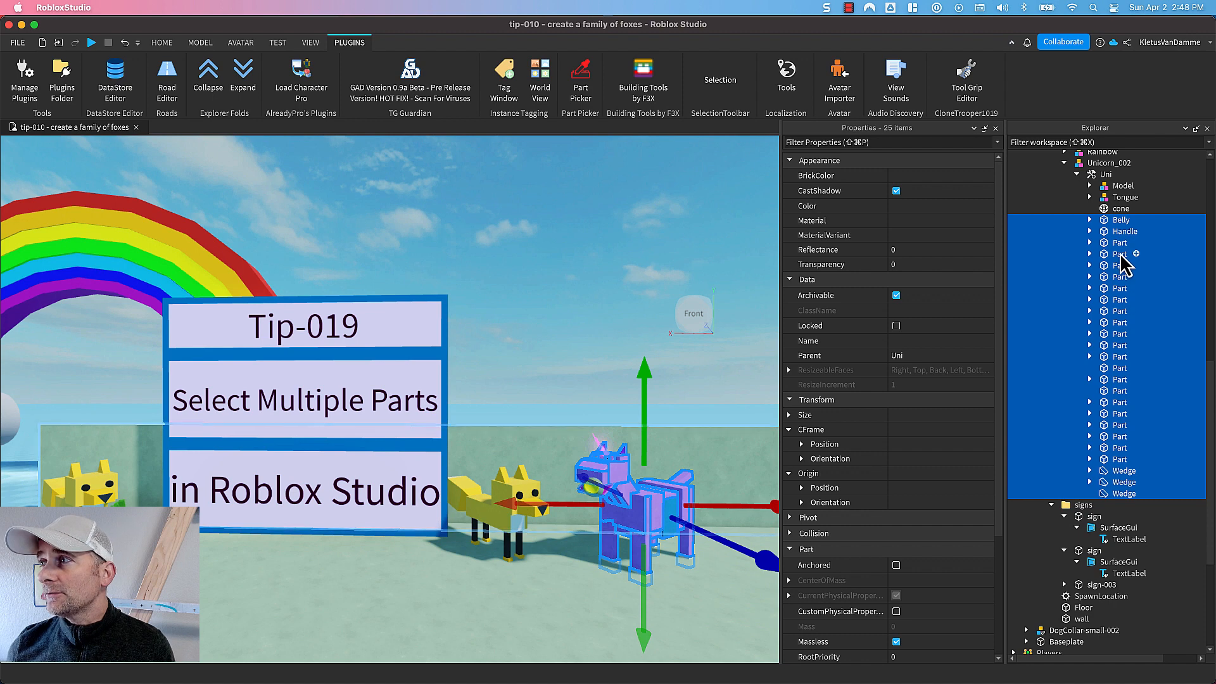
# Step: Select one unicorn part and add four more separate parts to the selection individually
pyautogui.click(1121, 253)
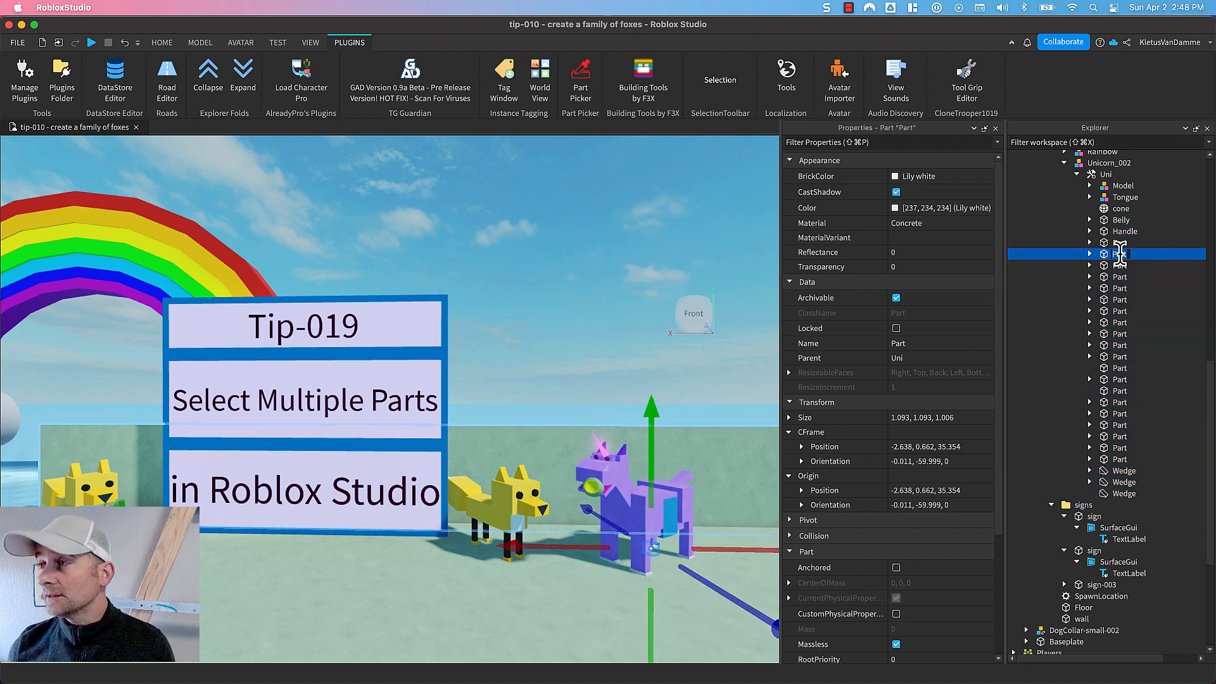
pyautogui.click(1120, 287)
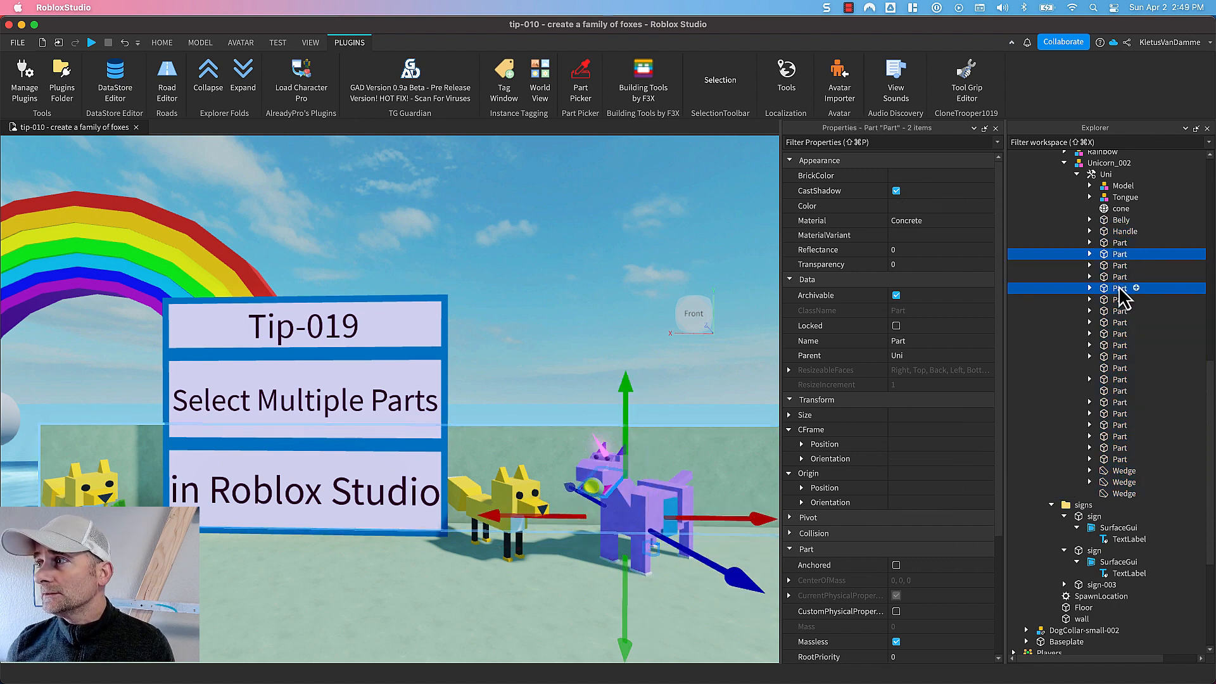
pyautogui.click(1118, 333)
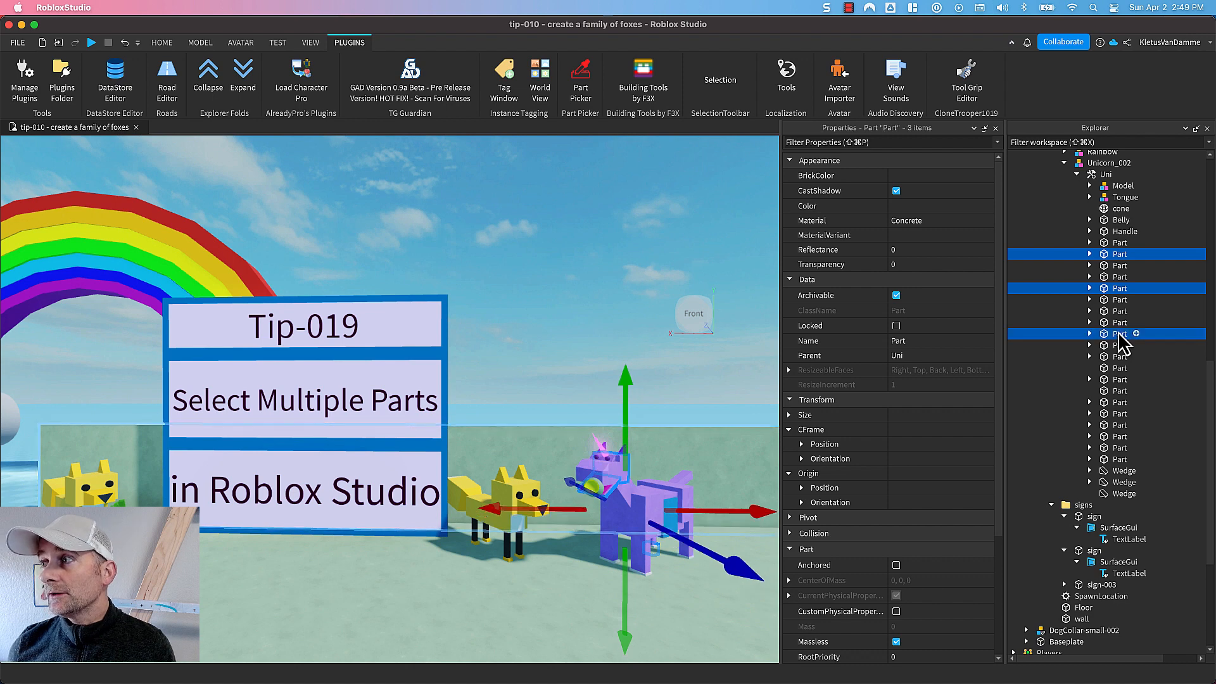
pyautogui.click(1120, 354)
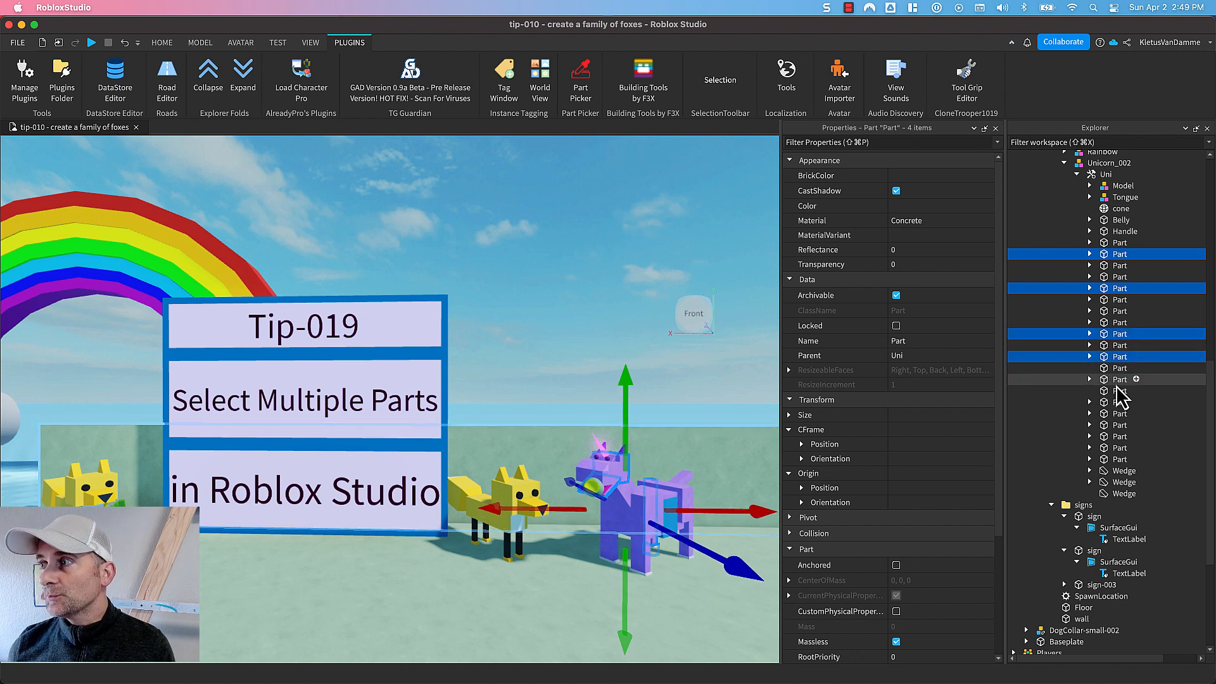
pyautogui.click(581, 370)
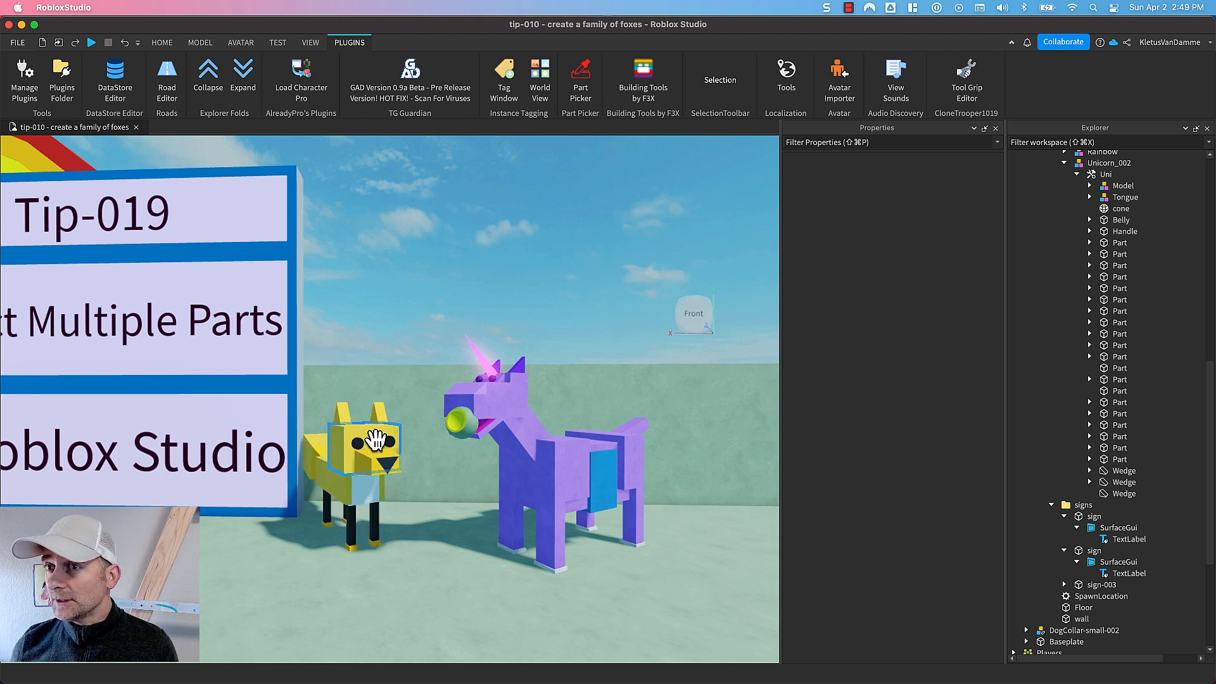
# Step: Select the yellow fox's gold head part in the viewport
pyautogui.click(364, 447)
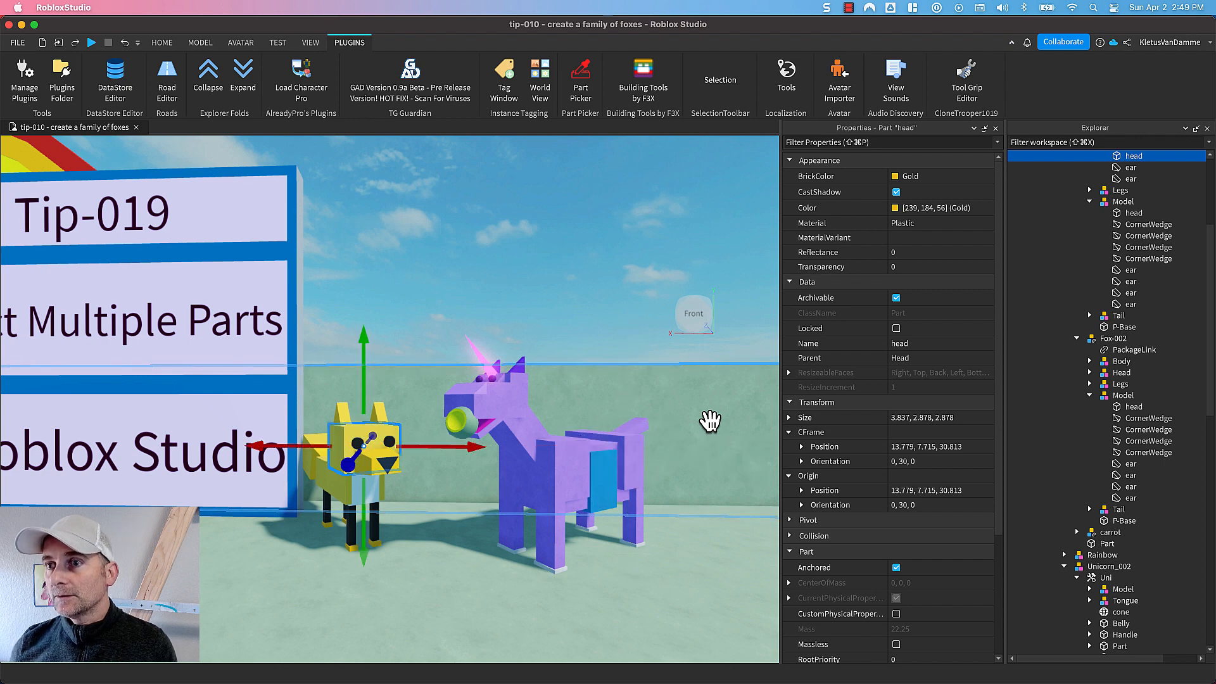
pyautogui.moveTo(492, 442)
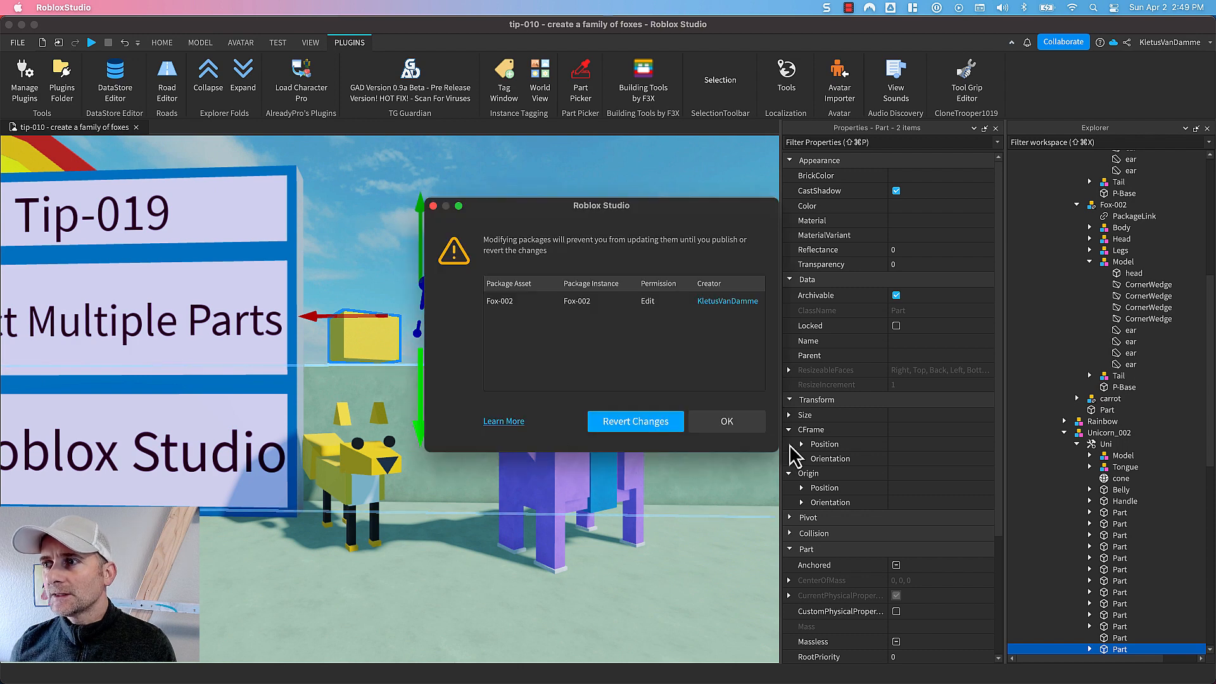
# Step: Confirm the package modification warning with OK, keeping fox head and unicorn block selected
pyautogui.click(724, 420)
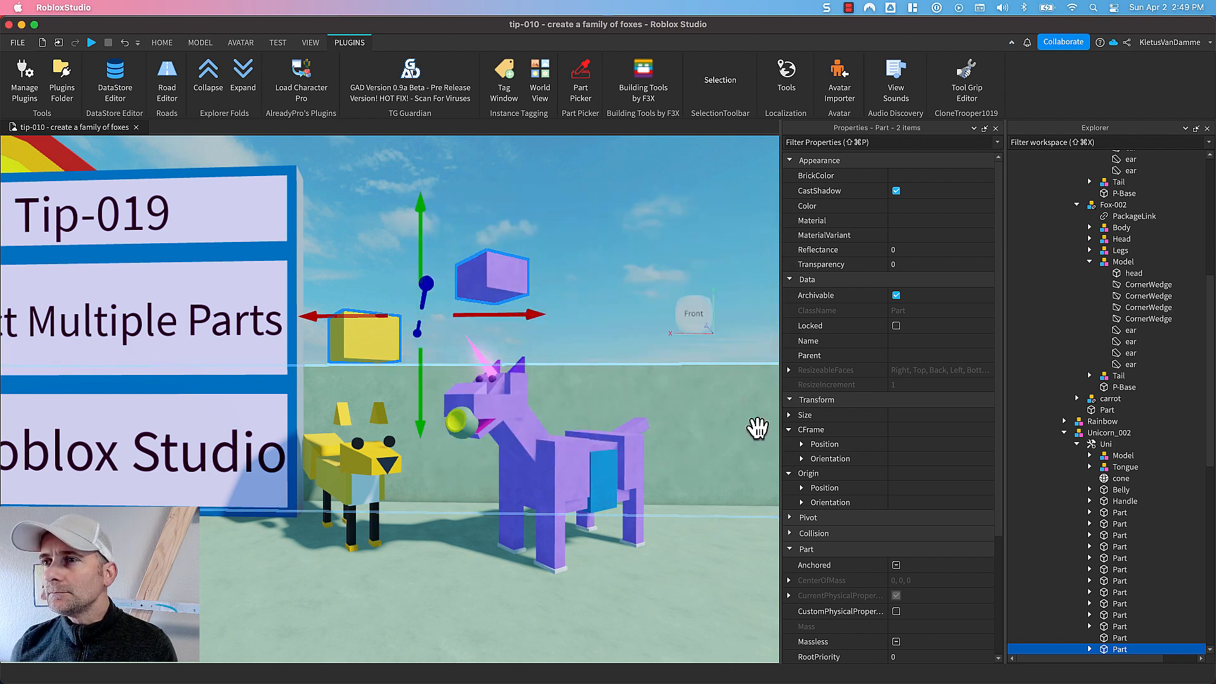
pyautogui.moveTo(604, 390)
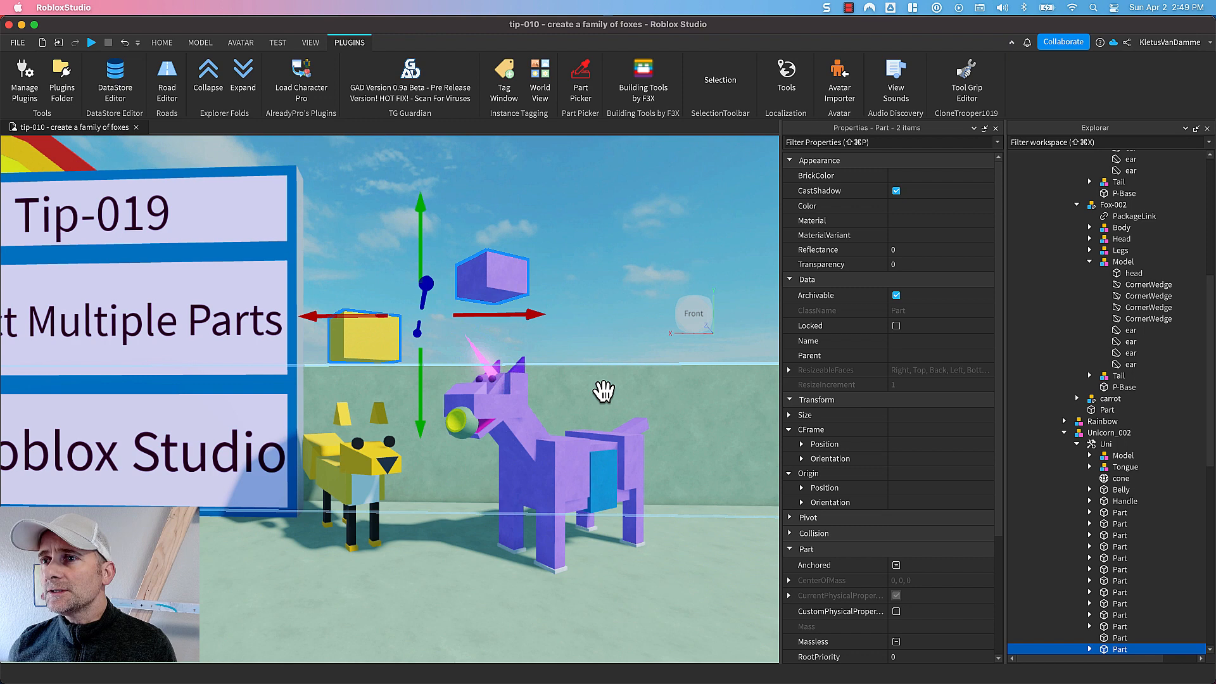
pyautogui.moveTo(809, 142)
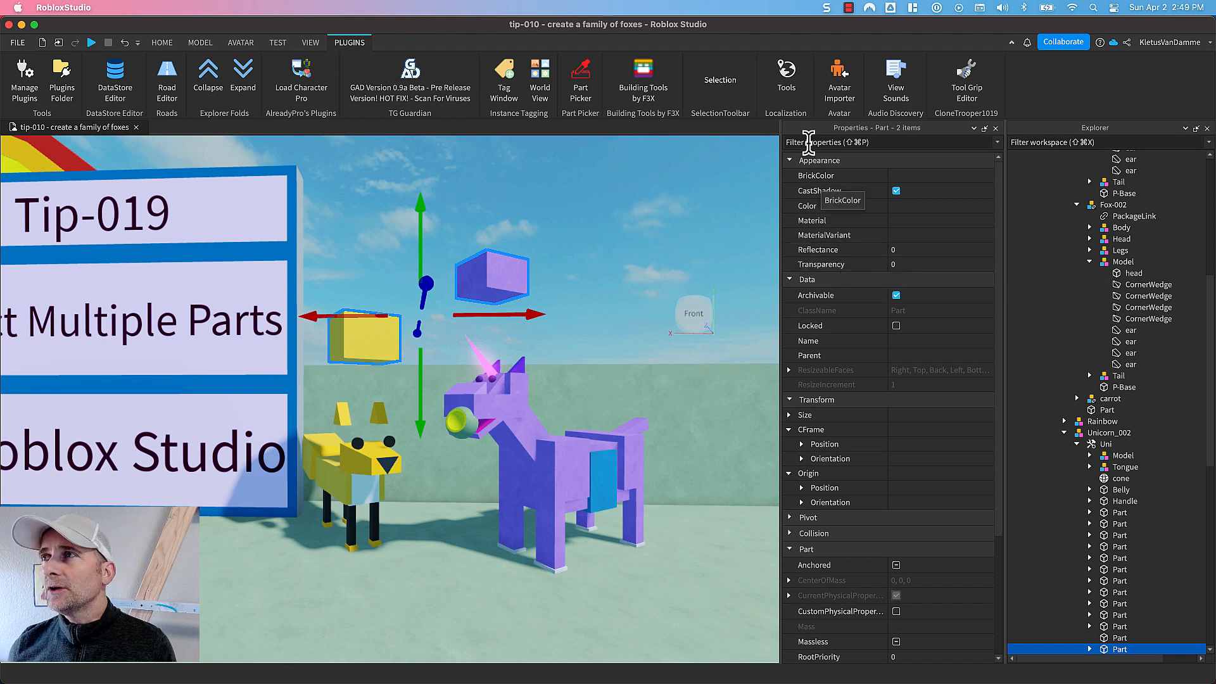
pyautogui.moveTo(852, 26)
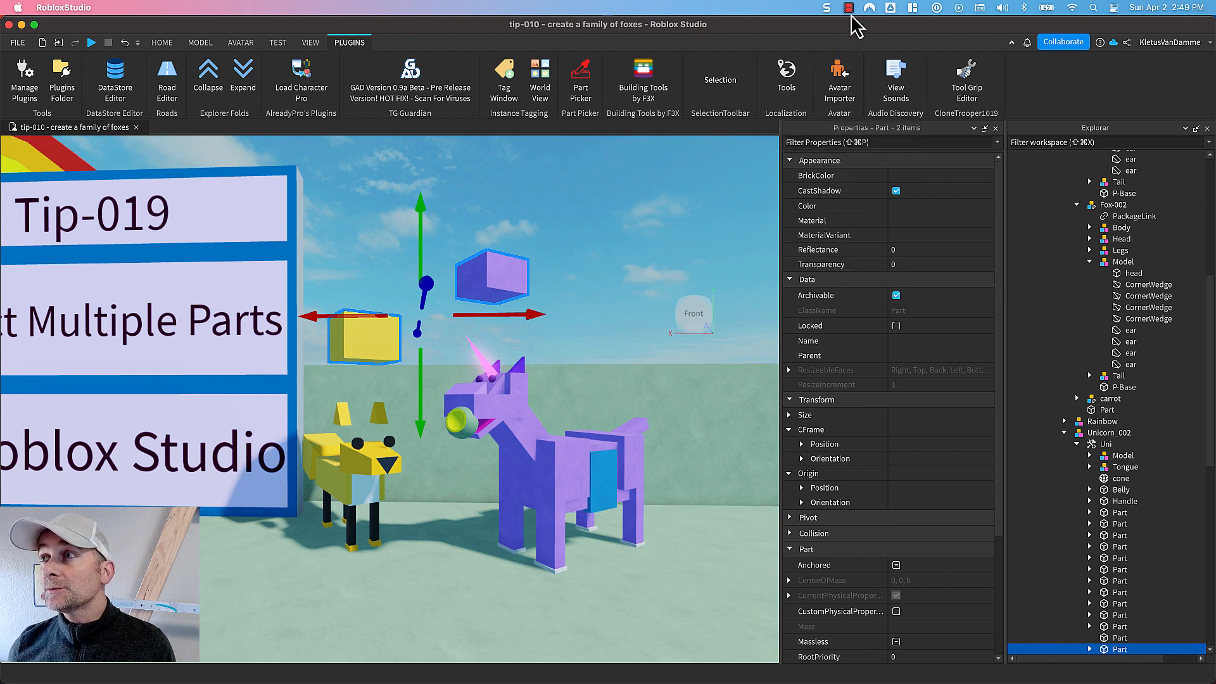